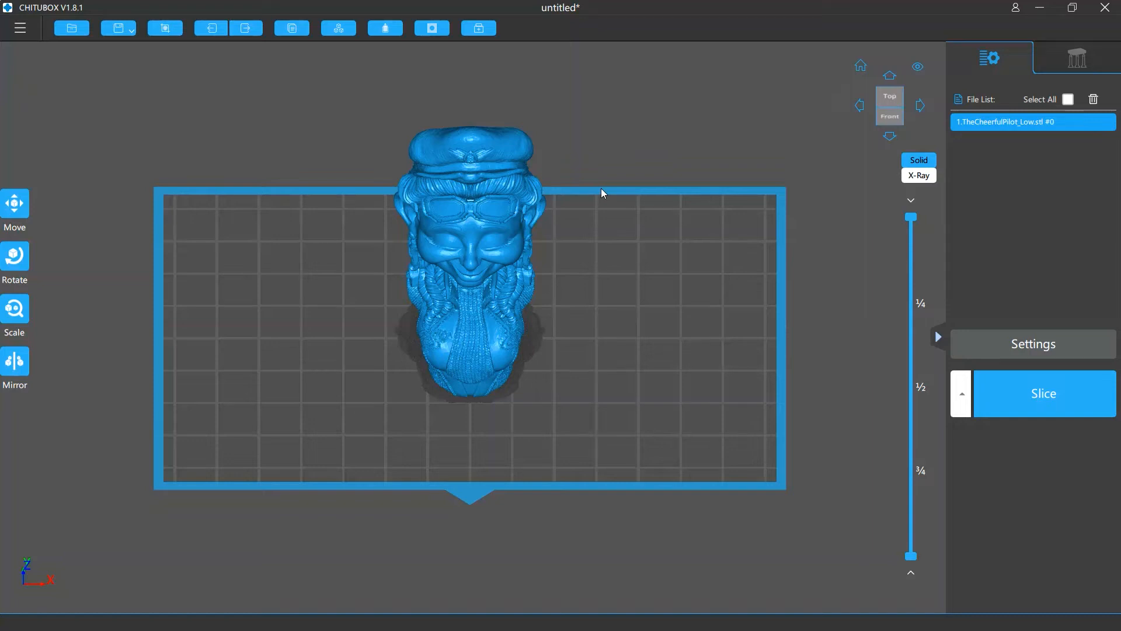
Hollow the bust inward with 3.00 mm walls and no infill, then reopen Hollow settings.
click(384, 28)
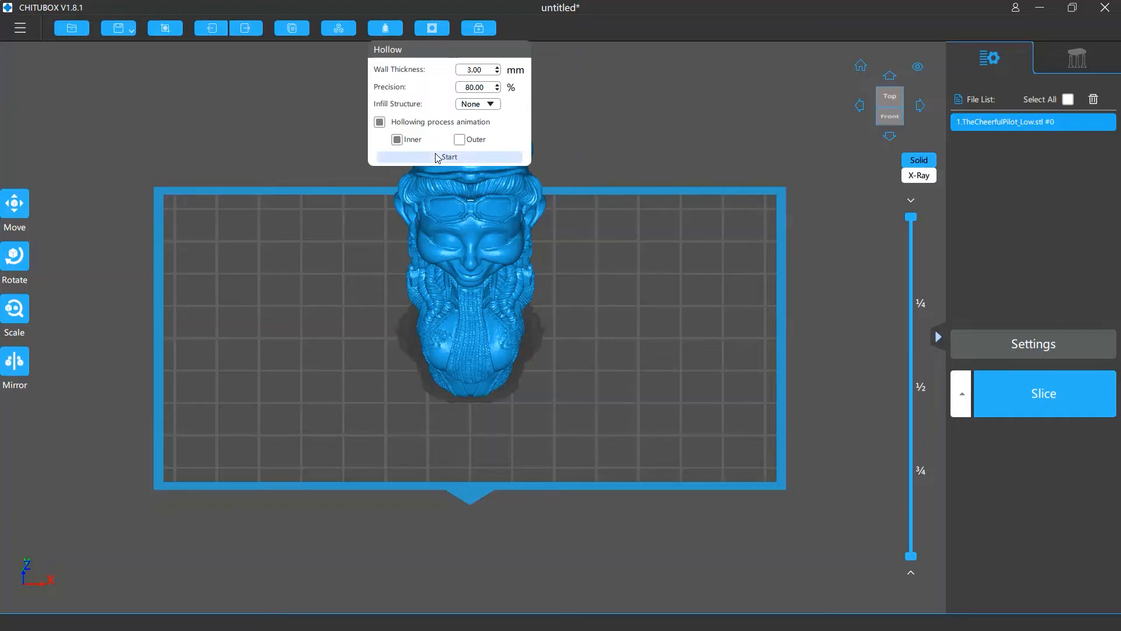
click(448, 156)
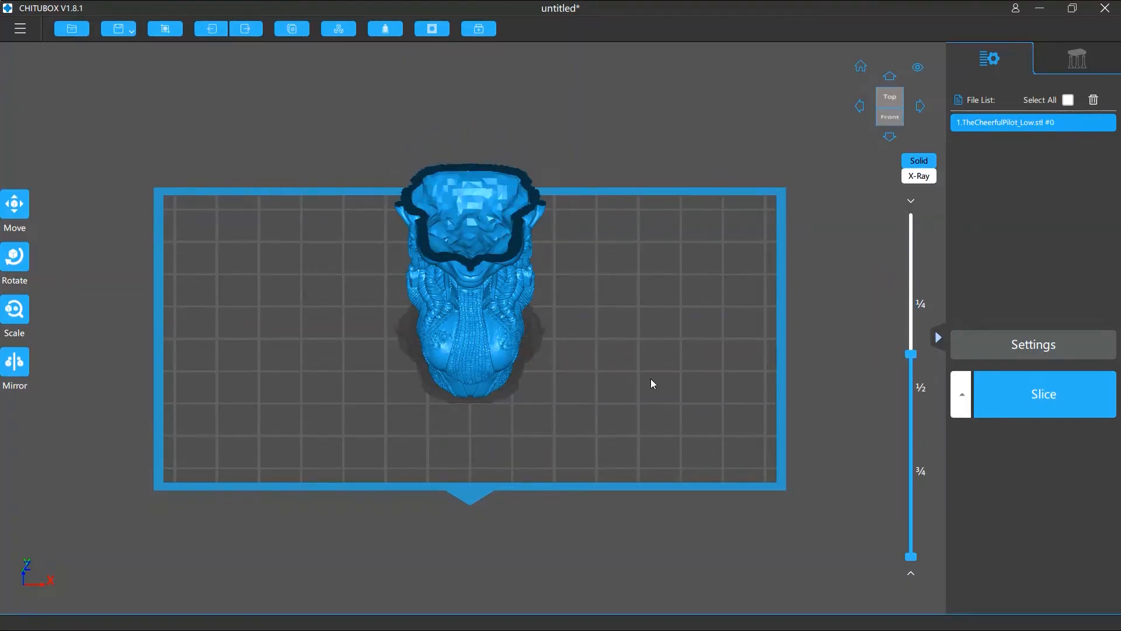
click(385, 29)
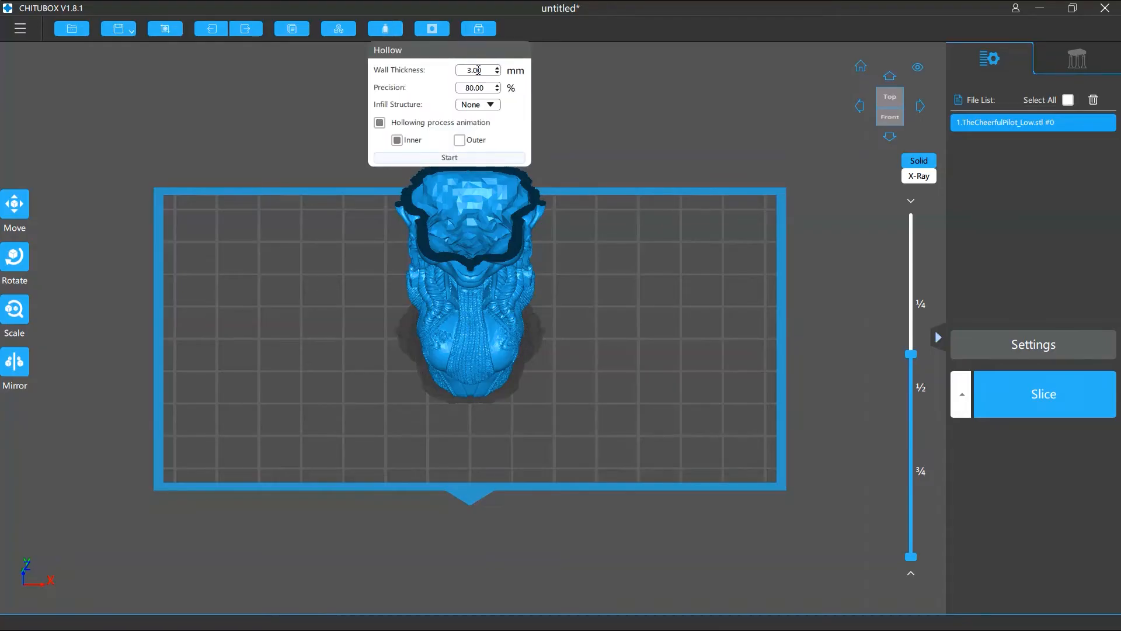
click(476, 70)
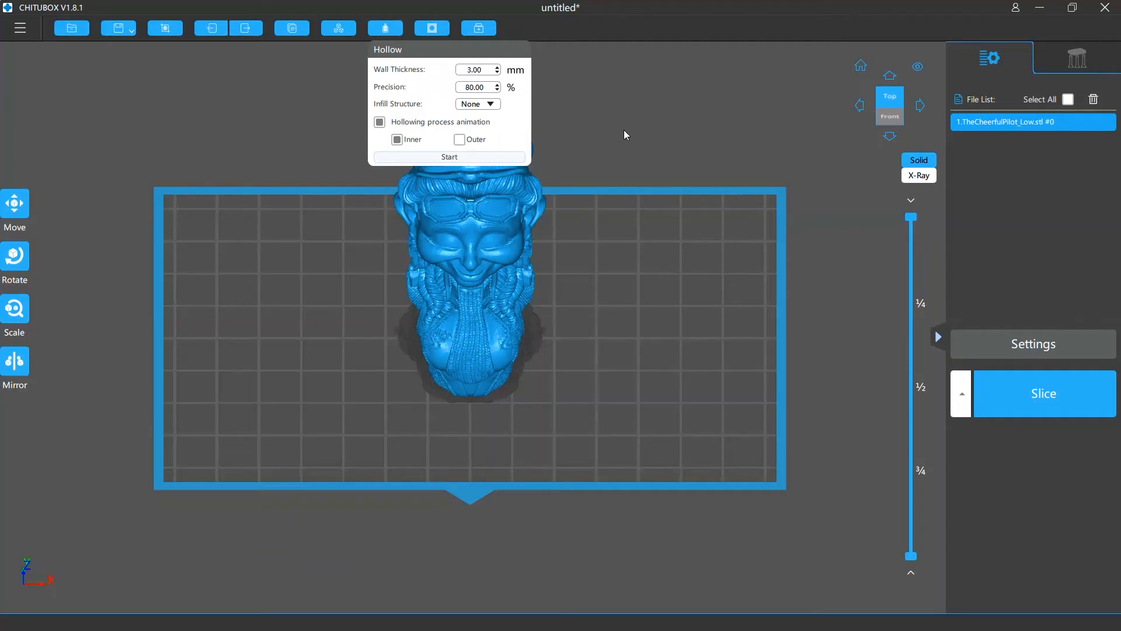
click(490, 104)
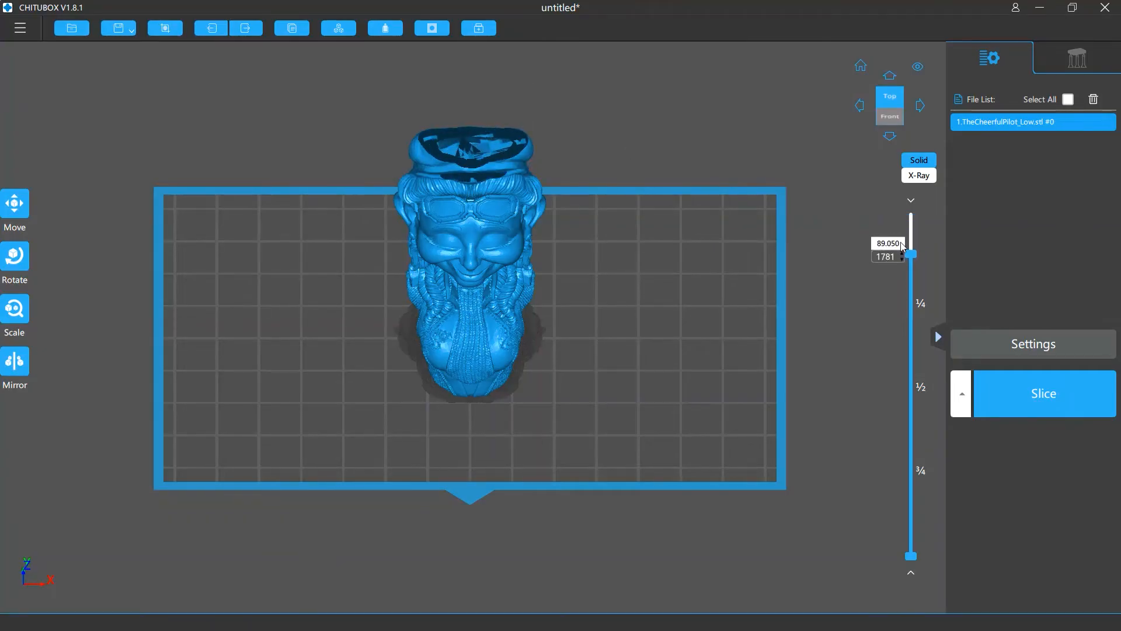
Inspect the bust's top via the layer slider and choose Grid3D infill at 30% density.
drag(912, 254, 911, 359)
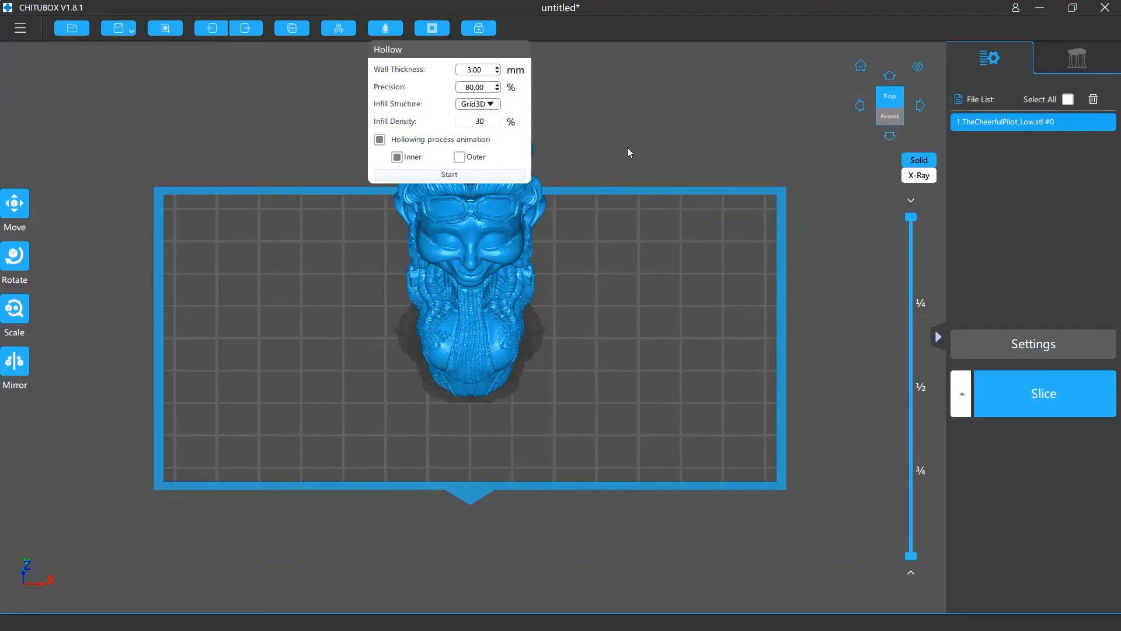
click(380, 140)
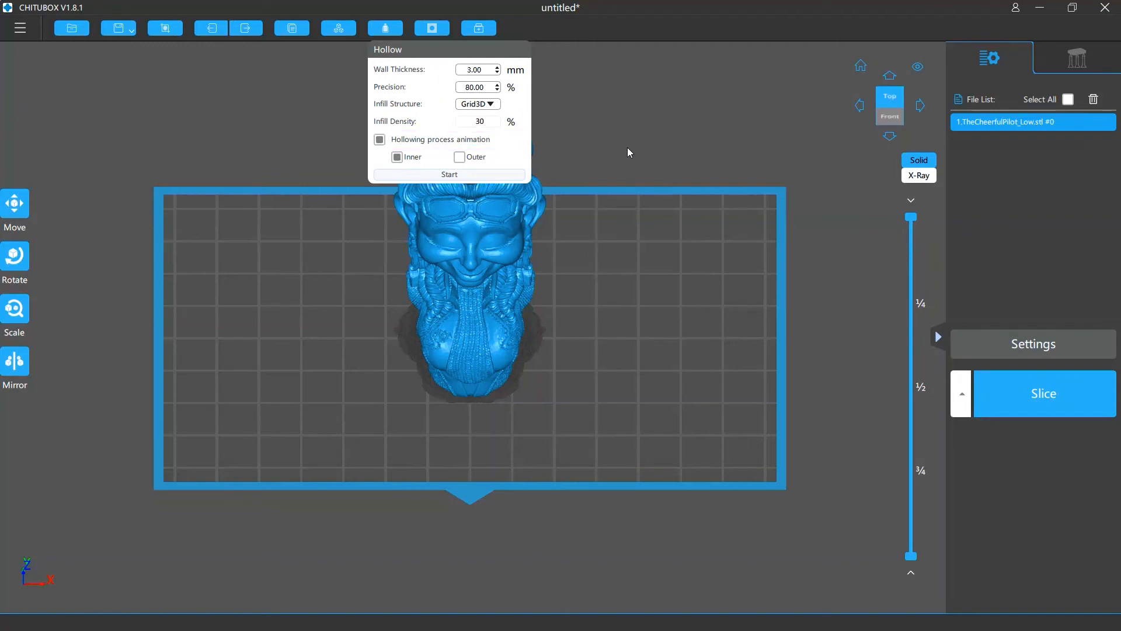
Hollow with Grid3D infill and lower the layer slider to inspect the interior cross-section.
click(449, 174)
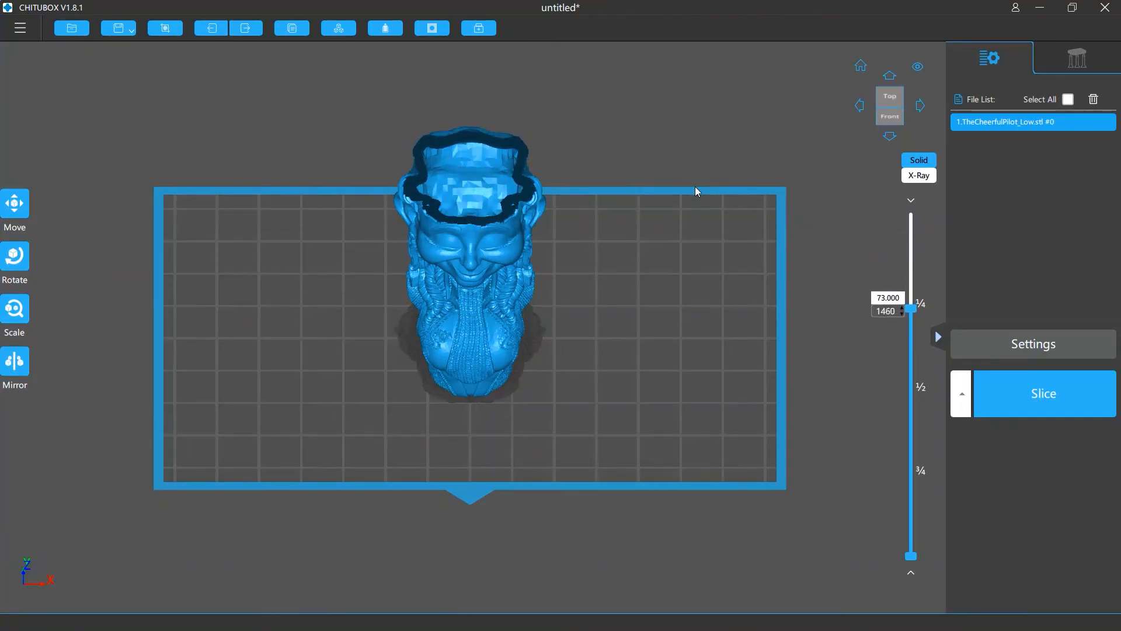
drag(912, 308, 912, 431)
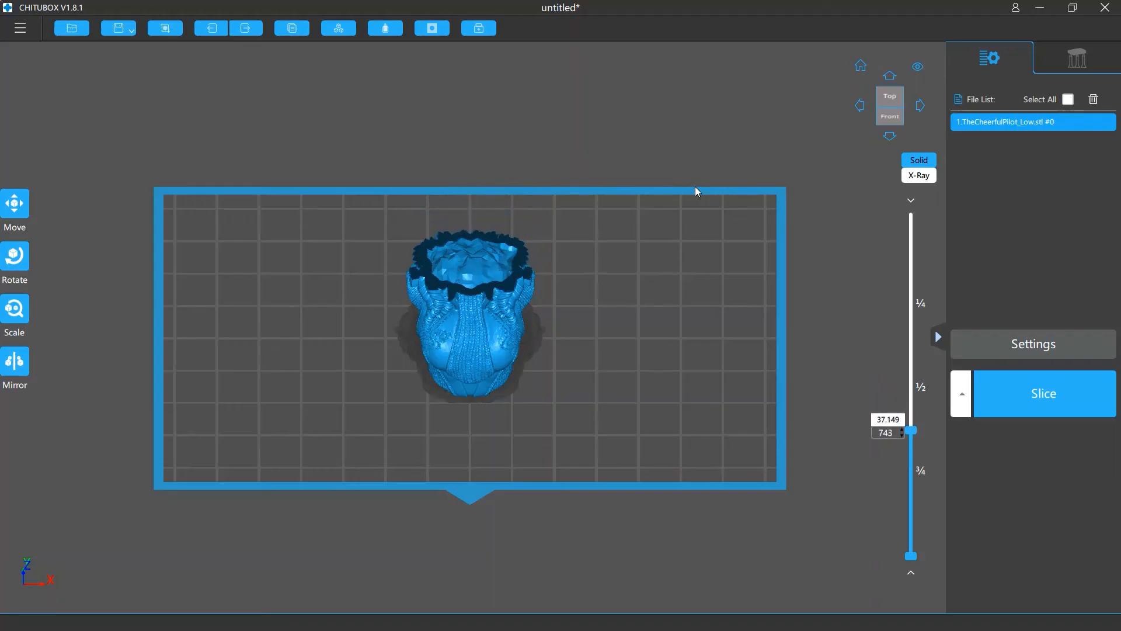
drag(911, 431, 911, 517)
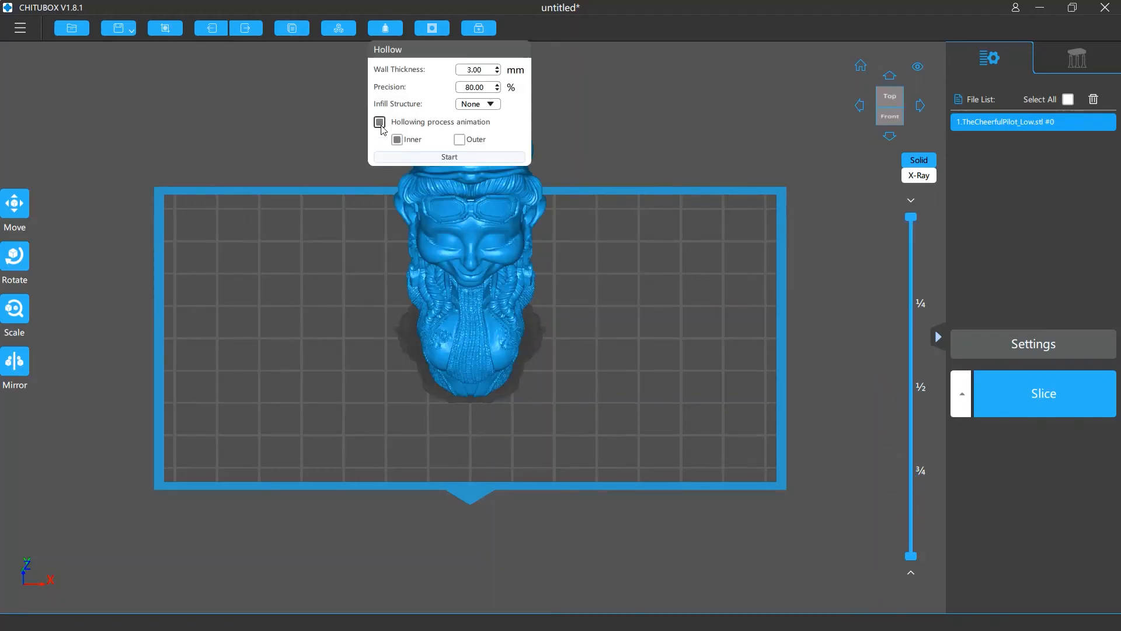
Switch hollowing from Inner to Outer at 3 mm walls and view the bust from the right.
click(380, 121)
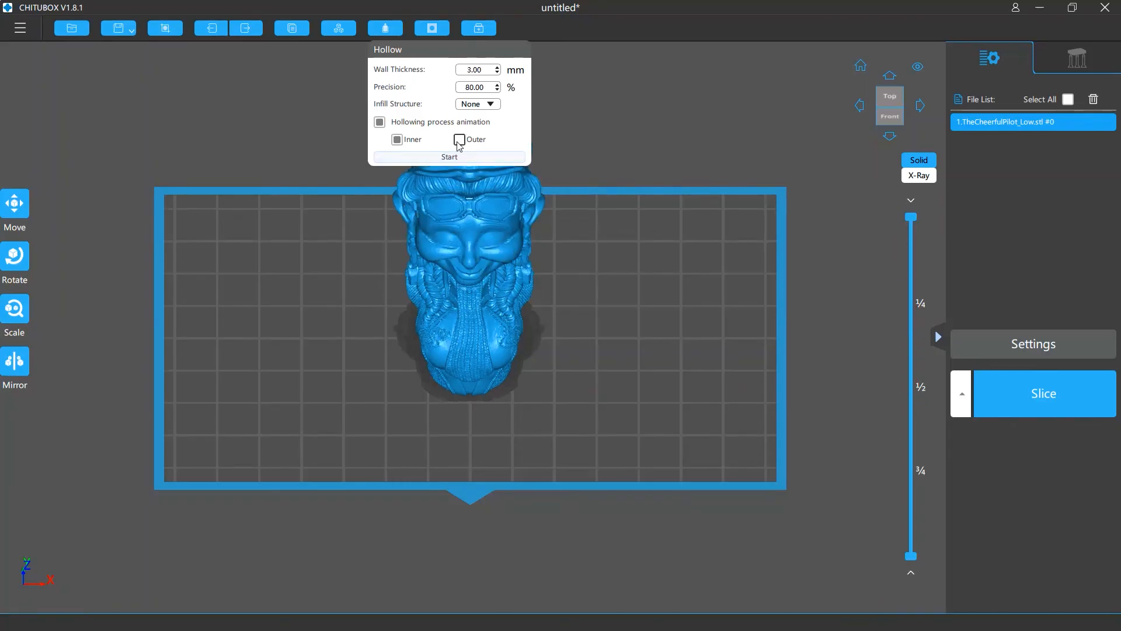
click(459, 140)
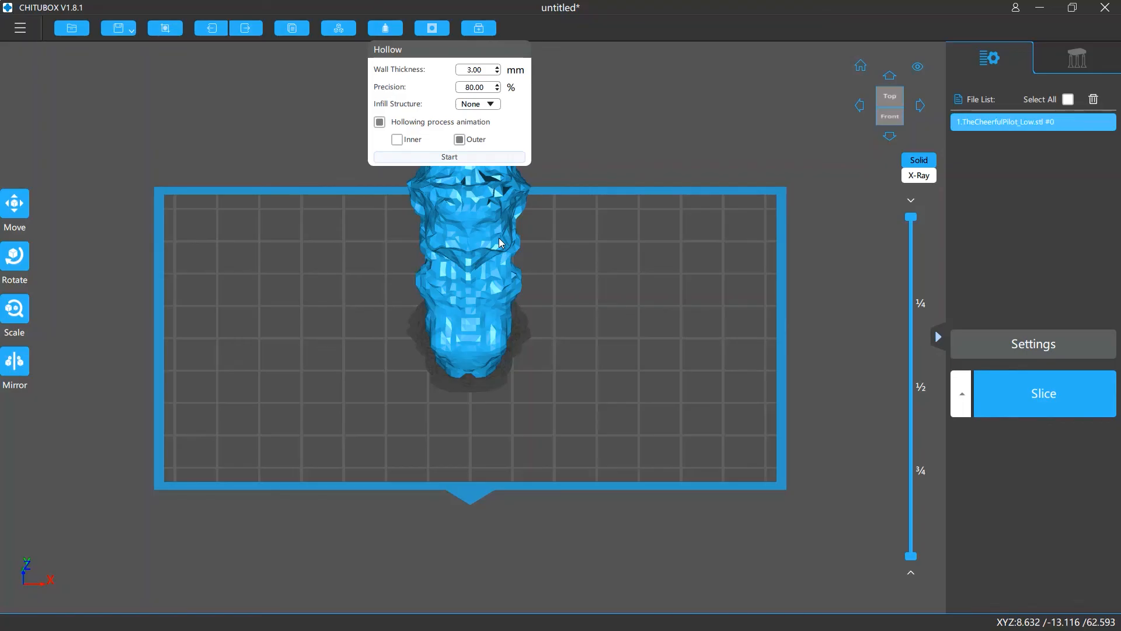
click(889, 106)
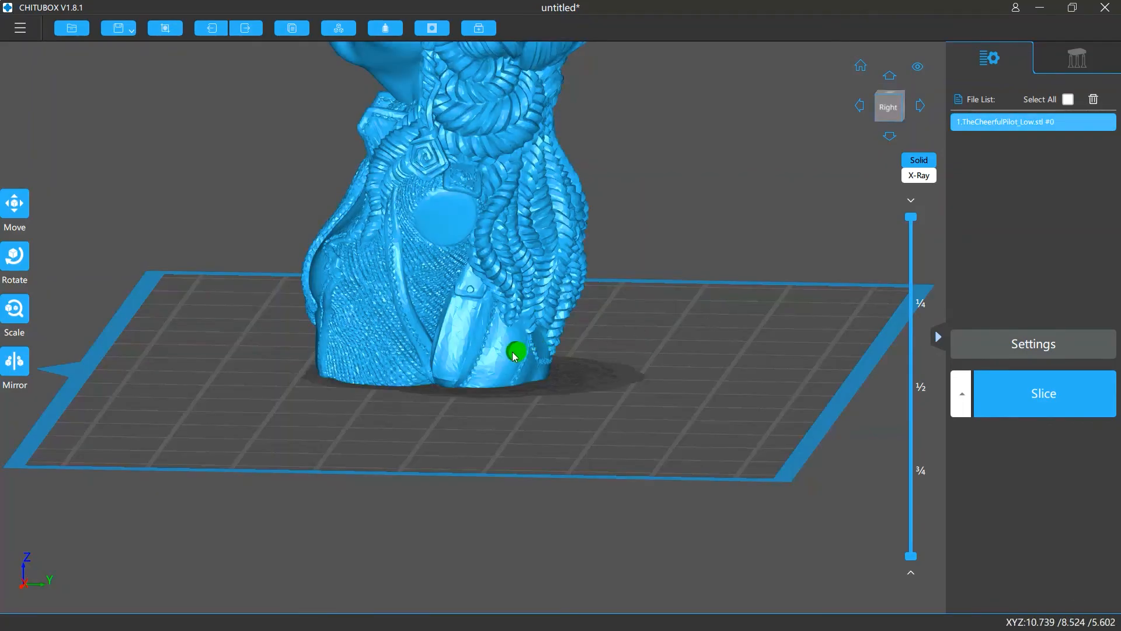